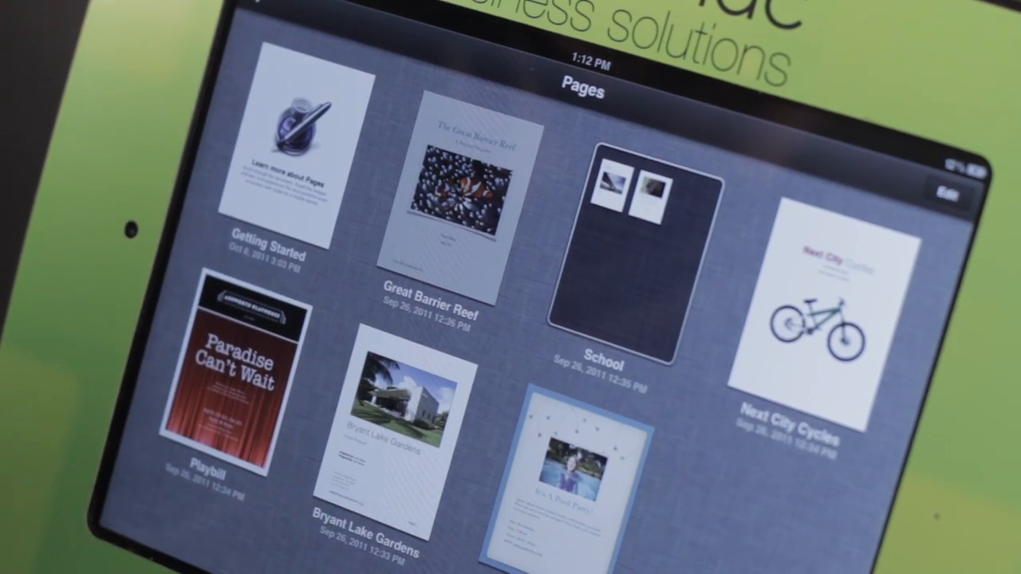
# Open the Great Barrier Reef document in Pages, then return to the Home Screen.
pyautogui.doubleClick(443, 199)
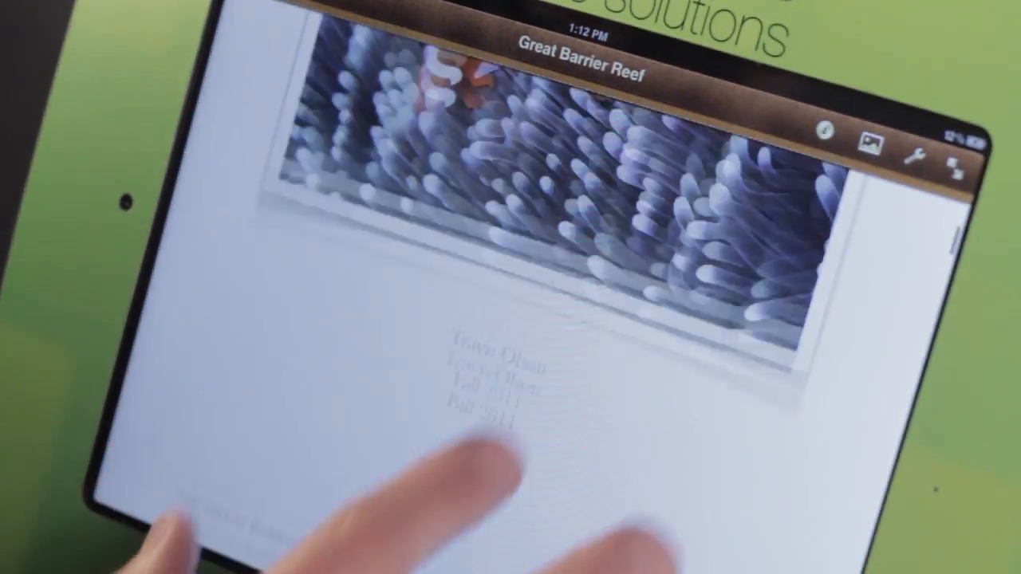
pyautogui.click(936, 158)
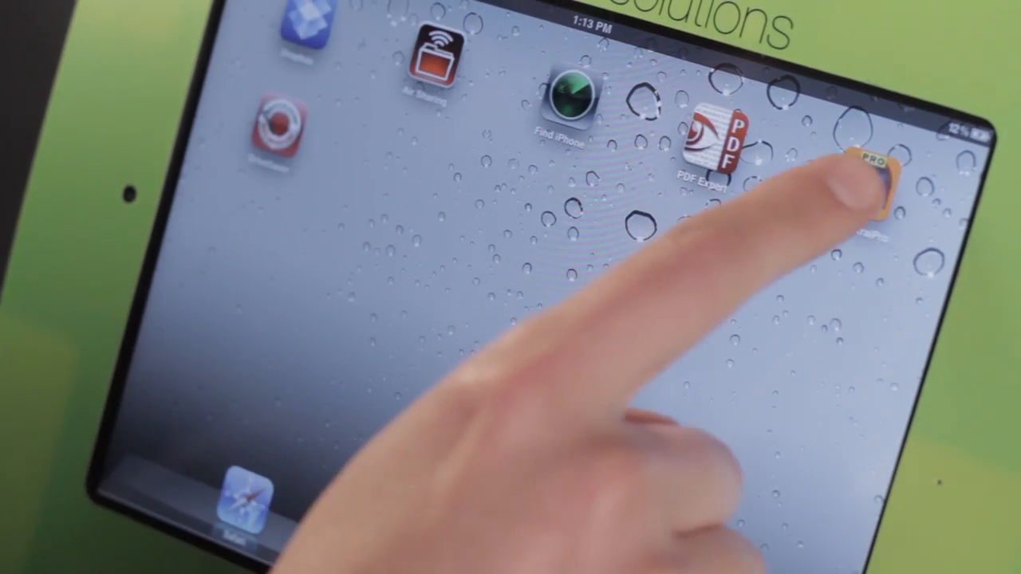
# Launch PrintCentral Pro to its Documents view showing the Getting Started test print.
pyautogui.click(869, 168)
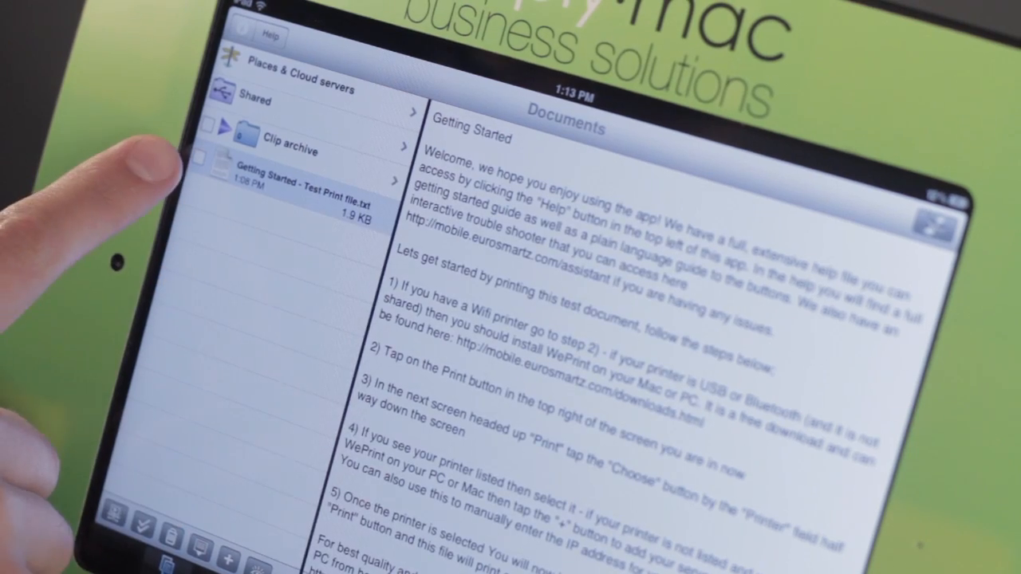
pyautogui.click(921, 219)
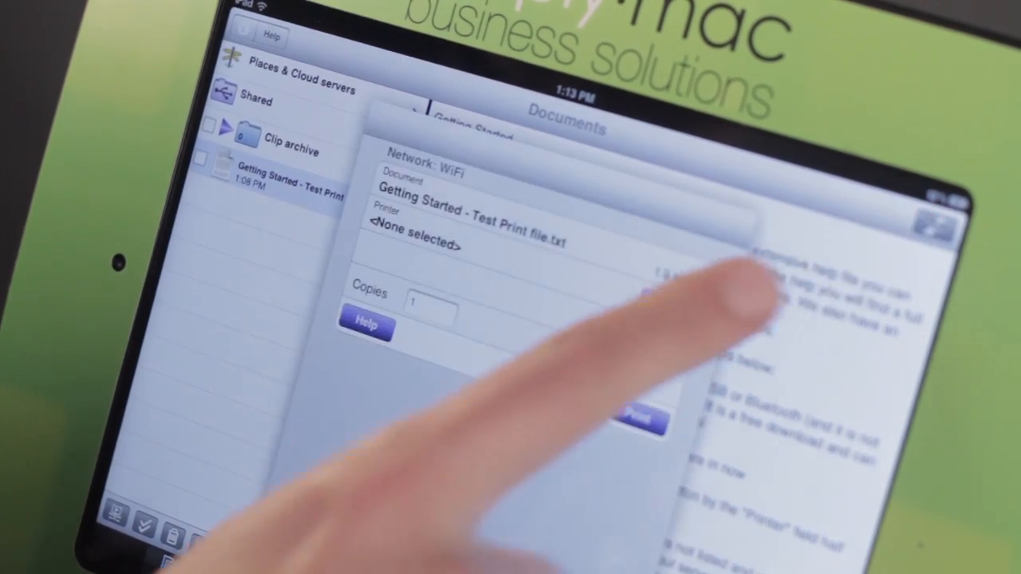
pyautogui.click(413, 243)
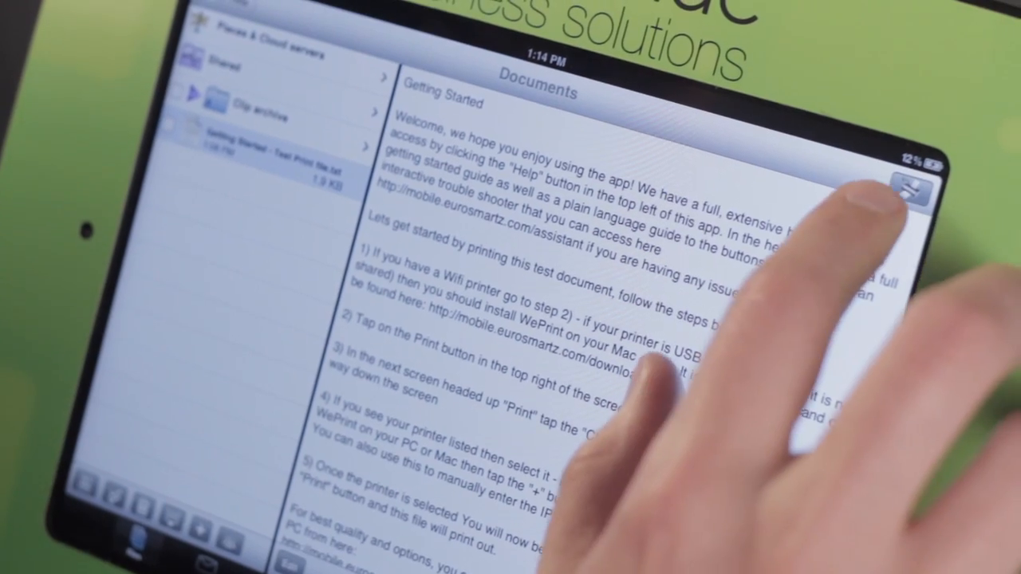
# Start adding a printer and switch the Add Printer dialog to Google Cloud.
pyautogui.click(910, 195)
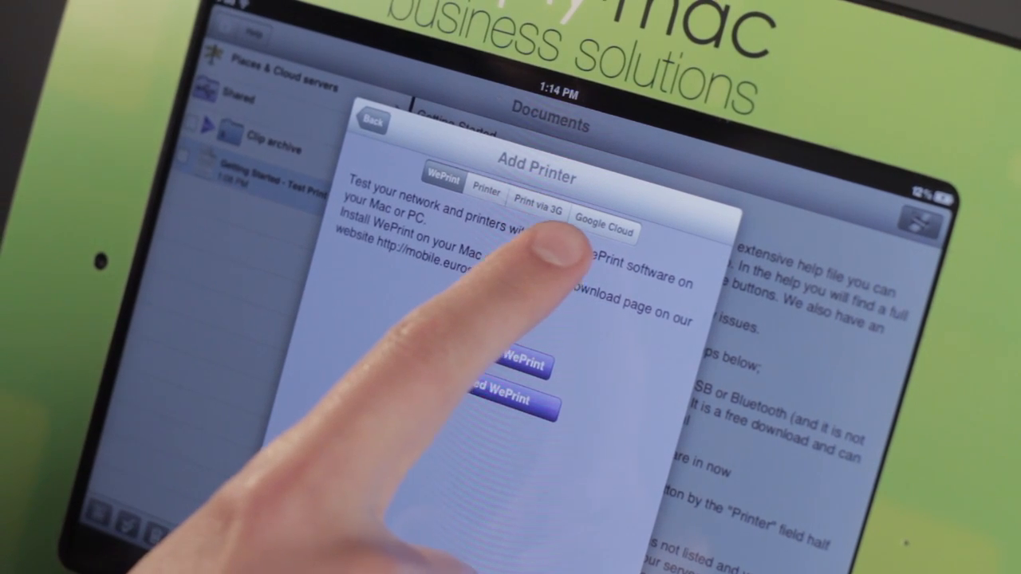
pyautogui.click(604, 223)
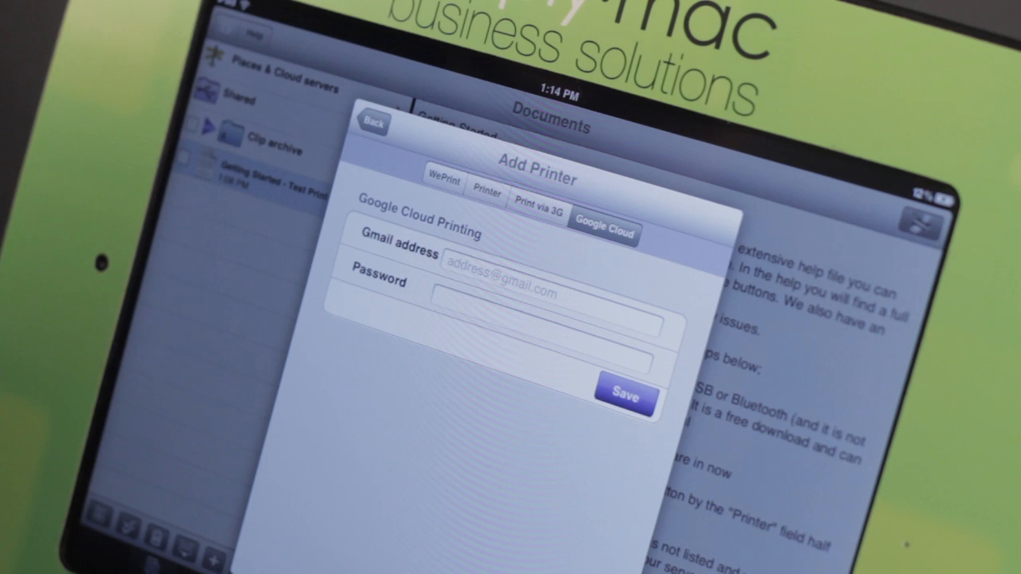